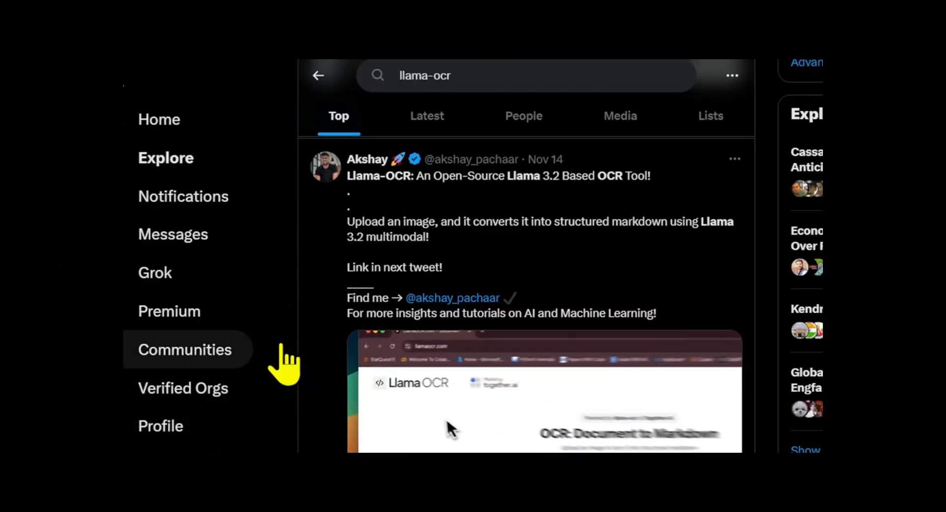
Scroll down and load the sample Walmart receipt so Llama OCR converts it to markdown
{"action": "scroll", "scroll_direction": "down", "scroll_amount": 3}
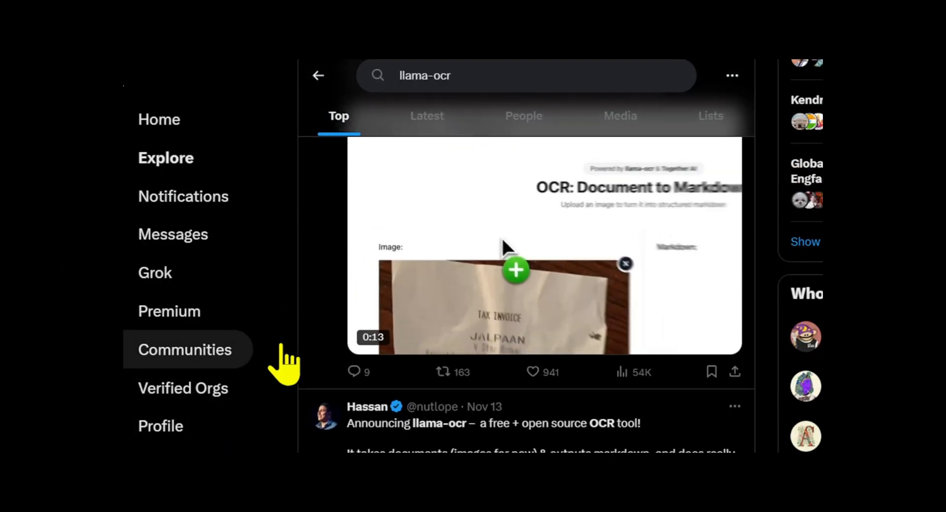
{"action": "scroll", "scroll_direction": "down", "scroll_amount": 3}
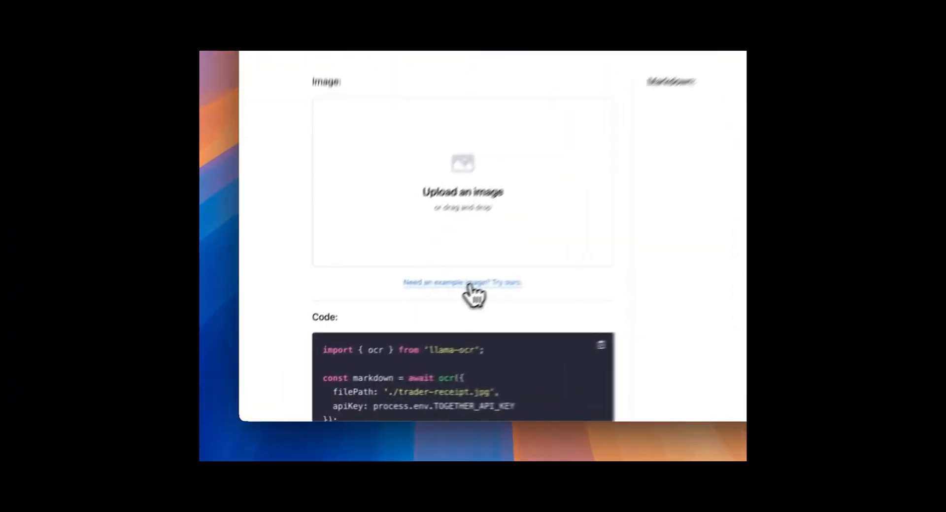
{"action": "left_click", "coordinate": [463, 282]}
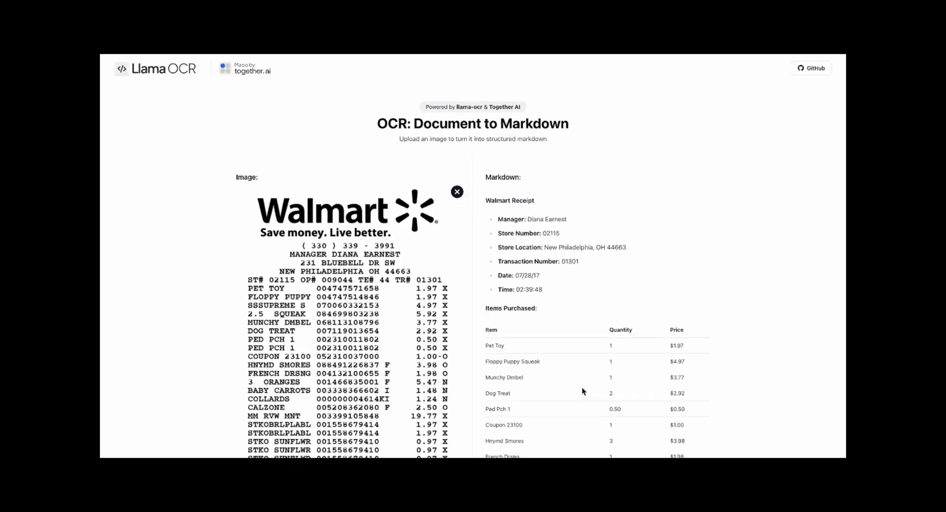
{"action": "scroll", "scroll_direction": "down", "scroll_amount": 3}
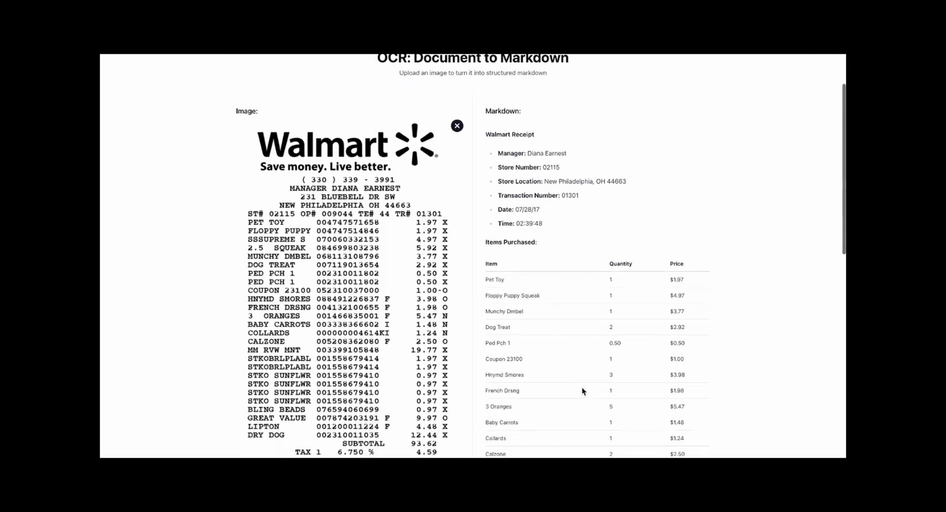
{"action": "scroll", "scroll_direction": "down", "scroll_amount": 3}
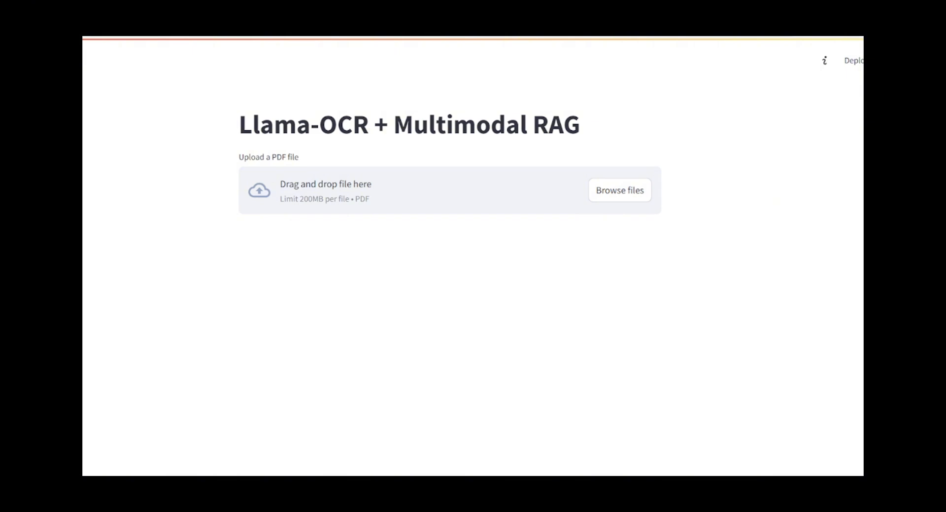
Upload the accenture-investor-and-analyst-conference-cfo-slides PDF via Browse files
{"action": "left_click", "coordinate": [619, 191]}
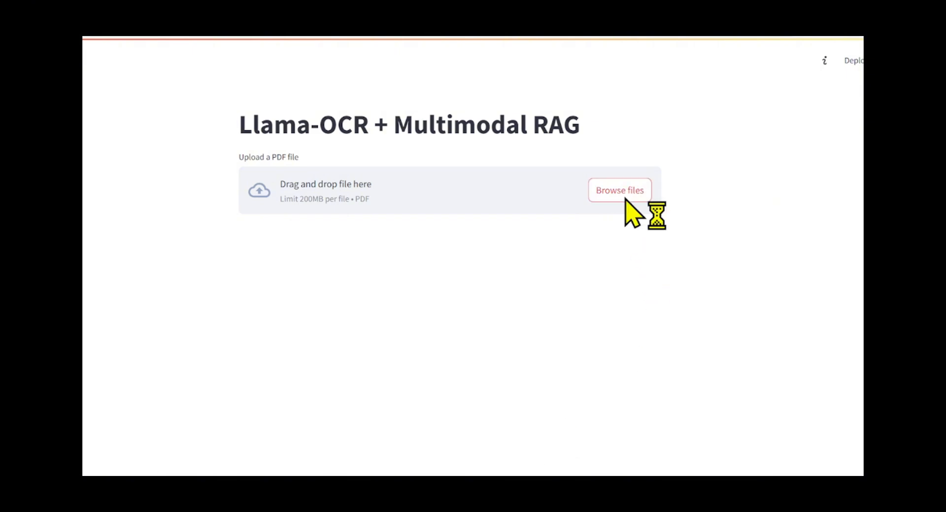
{"action": "left_click", "coordinate": [619, 190]}
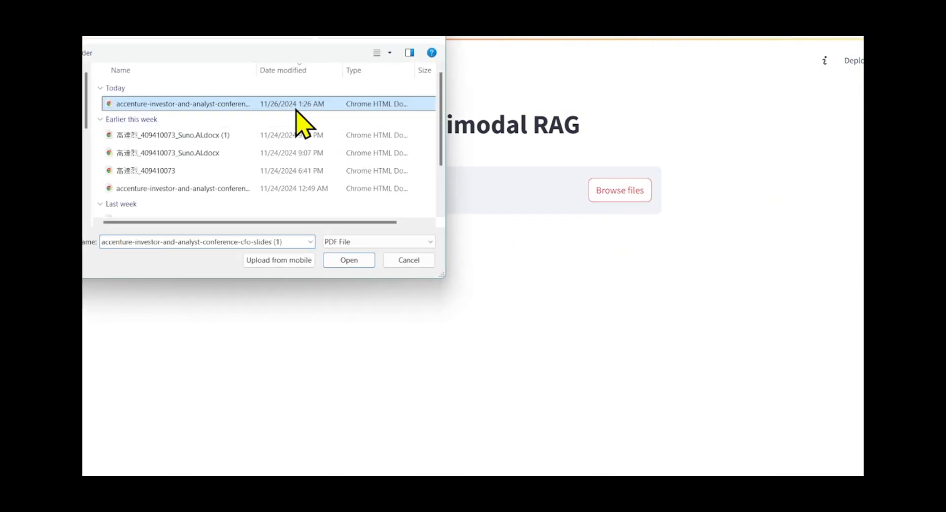
{"action": "left_click", "coordinate": [349, 260]}
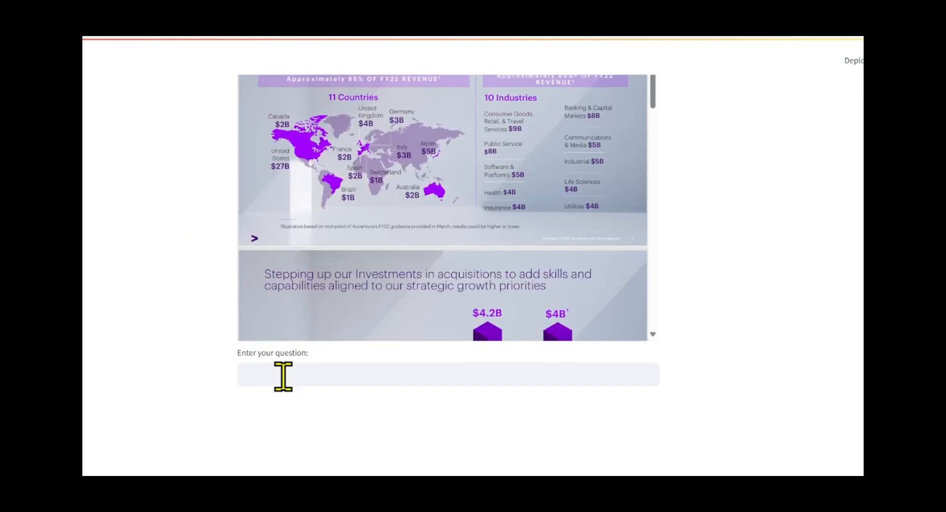
Ask 'What is approximately 85% of FY22 revenue in Canada' and scroll to the ranked results
{"action": "type", "text": "What is approximately 85% of FY22 revenue in Canada"}
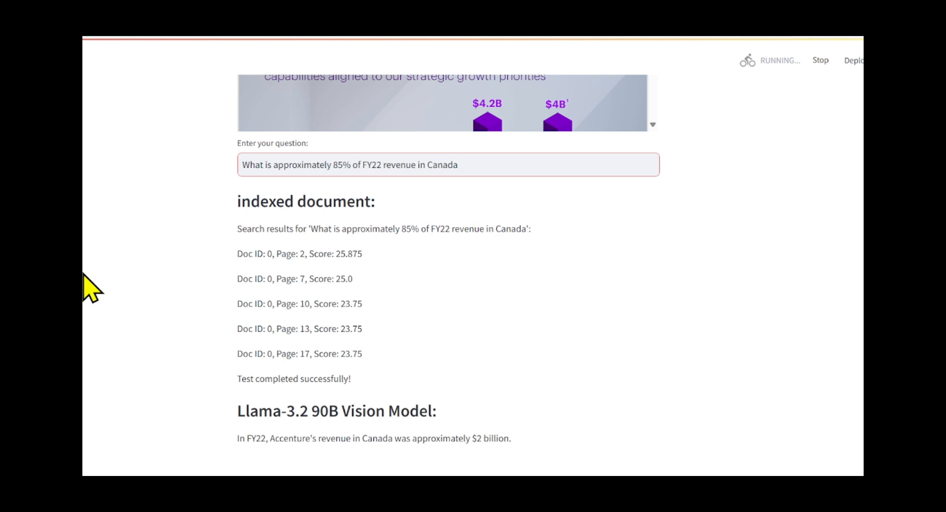
{"action": "scroll", "scroll_direction": "down", "scroll_amount": 3}
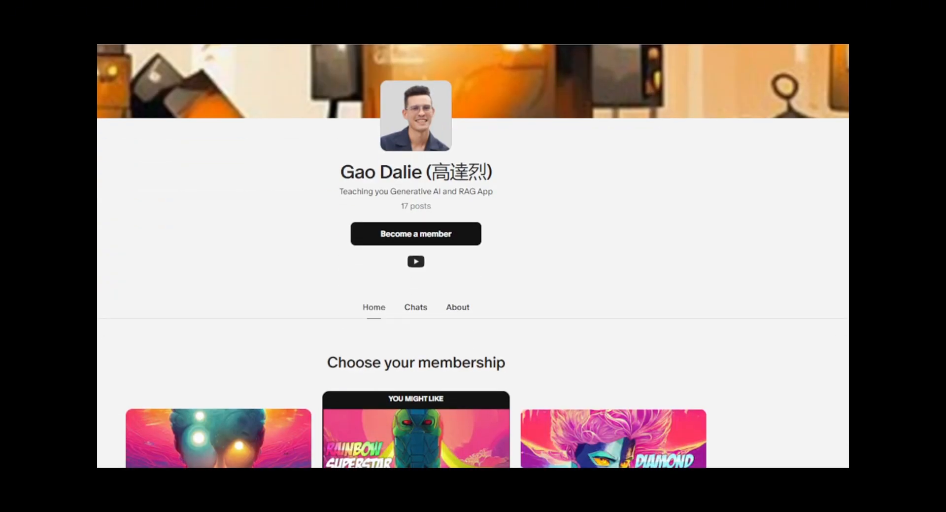
{"action": "scroll", "scroll_direction": "down", "scroll_amount": 3}
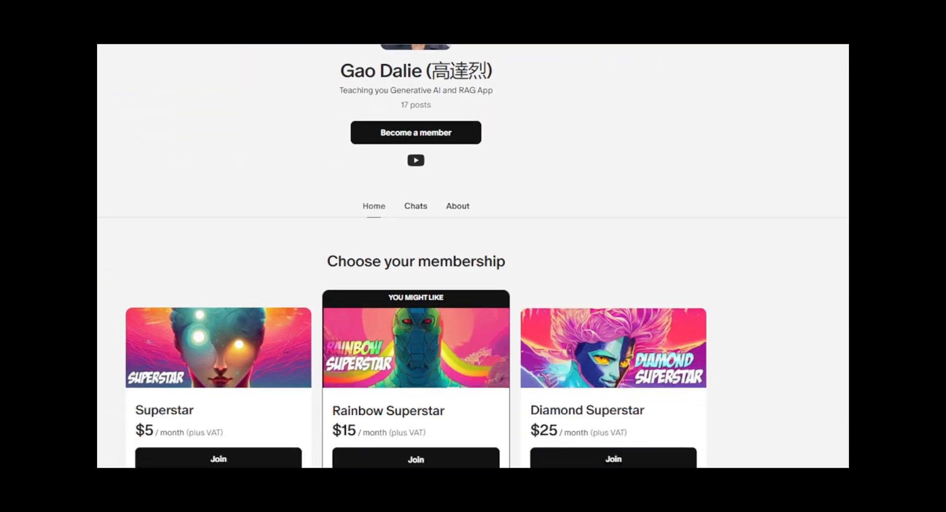
{"action": "scroll", "scroll_direction": "down", "scroll_amount": 3}
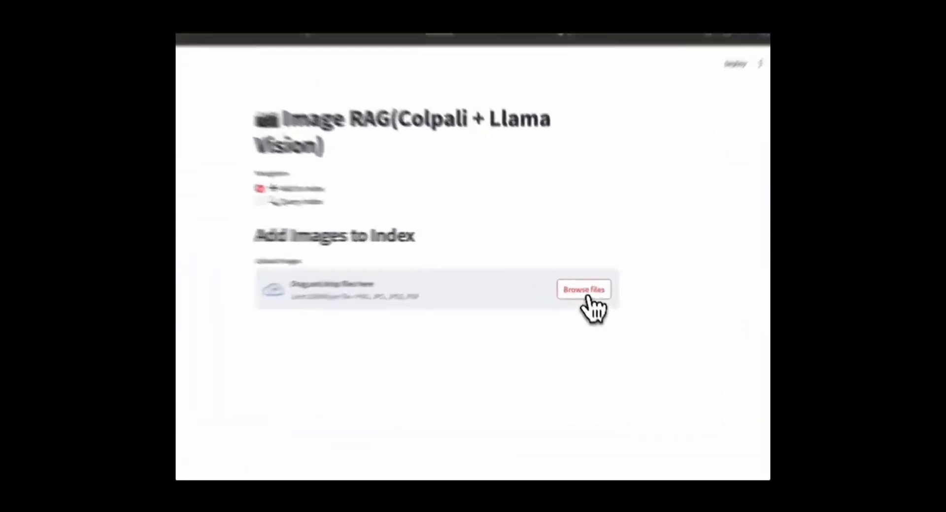
Choose the GC-400 generative AI use cases eBook PDF to add to the index
{"action": "left_click", "coordinate": [583, 289]}
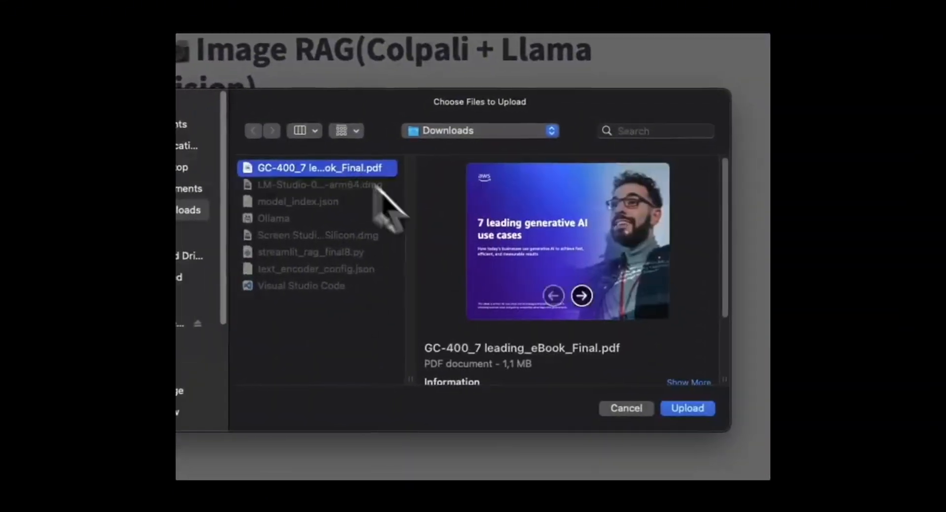
{"action": "left_click", "coordinate": [686, 407]}
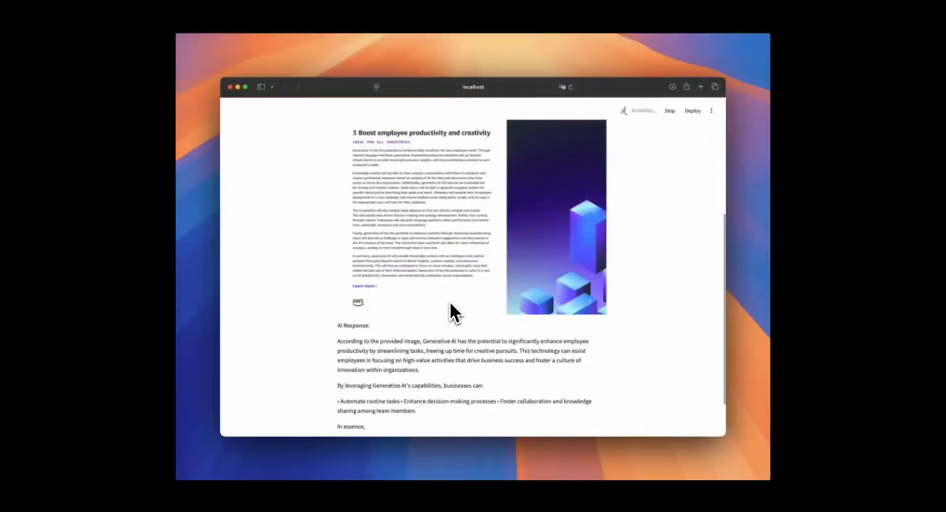
Scroll down to read the complete AI response on employee productivity
{"action": "scroll", "scroll_direction": "down", "scroll_amount": 3}
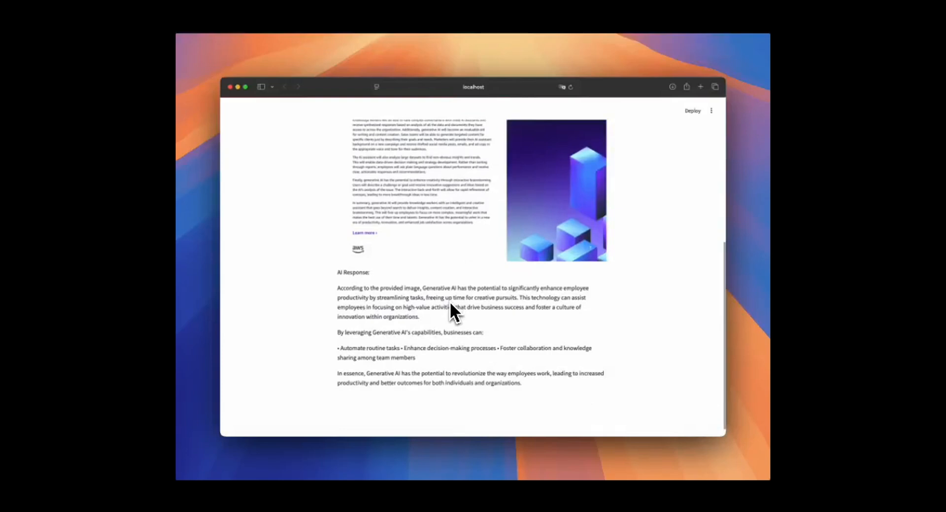
{"action": "mouse_move", "coordinate": [428, 443]}
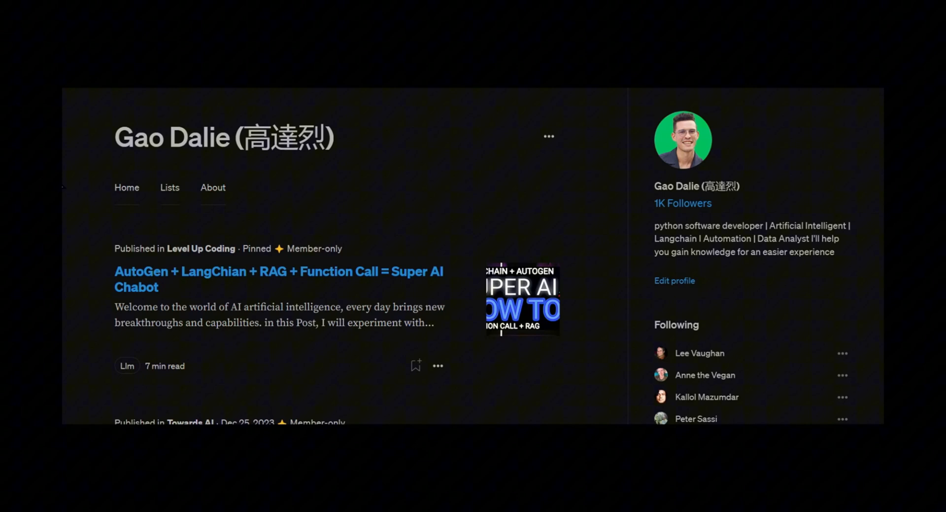
{"action": "scroll", "scroll_direction": "down", "scroll_amount": 3}
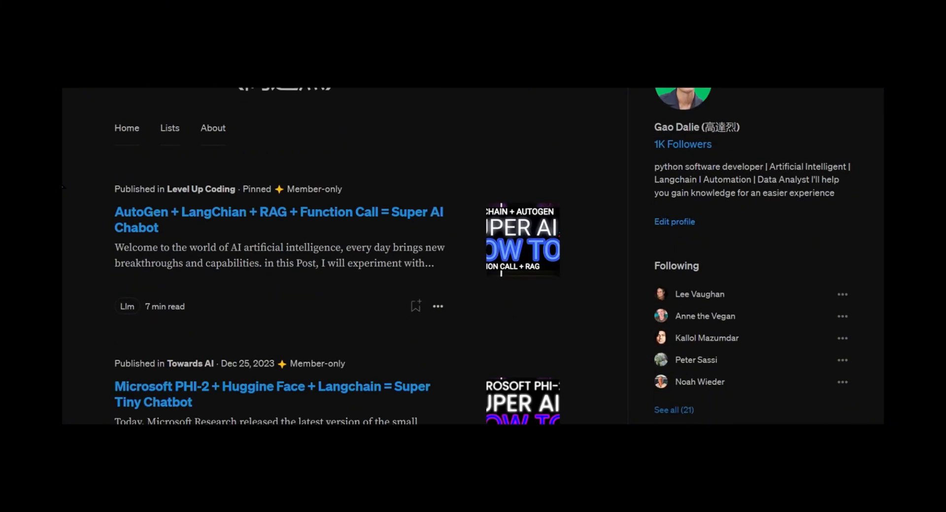
{"action": "scroll", "scroll_direction": "down", "scroll_amount": 3}
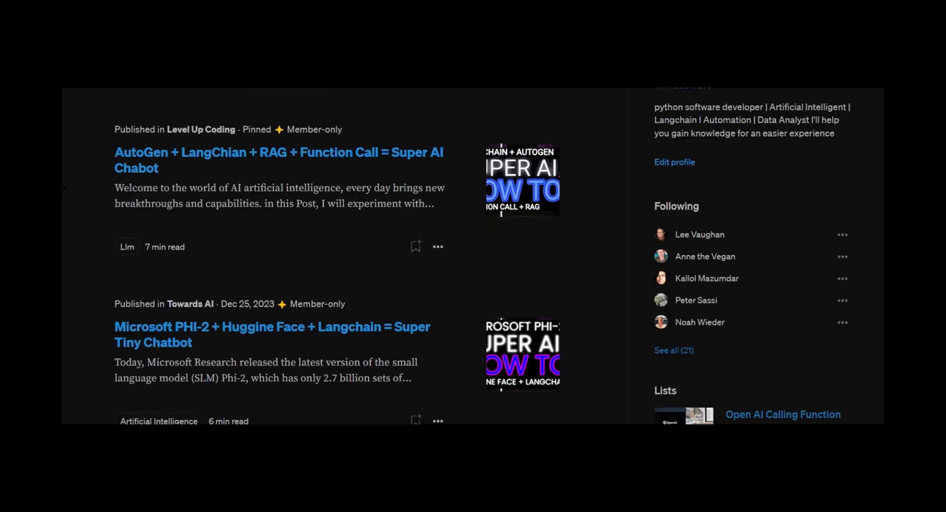
{"action": "scroll", "scroll_direction": "down", "scroll_amount": 3}
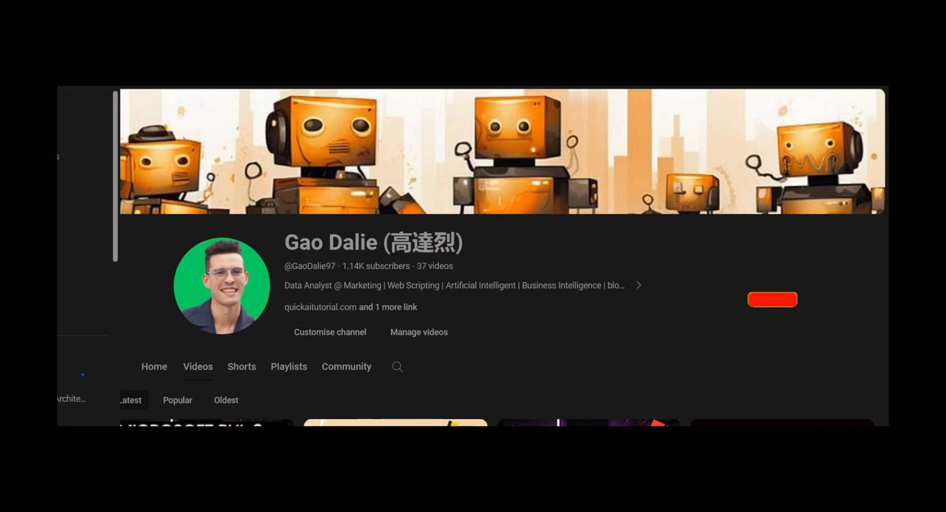
{"action": "left_click", "coordinate": [772, 298]}
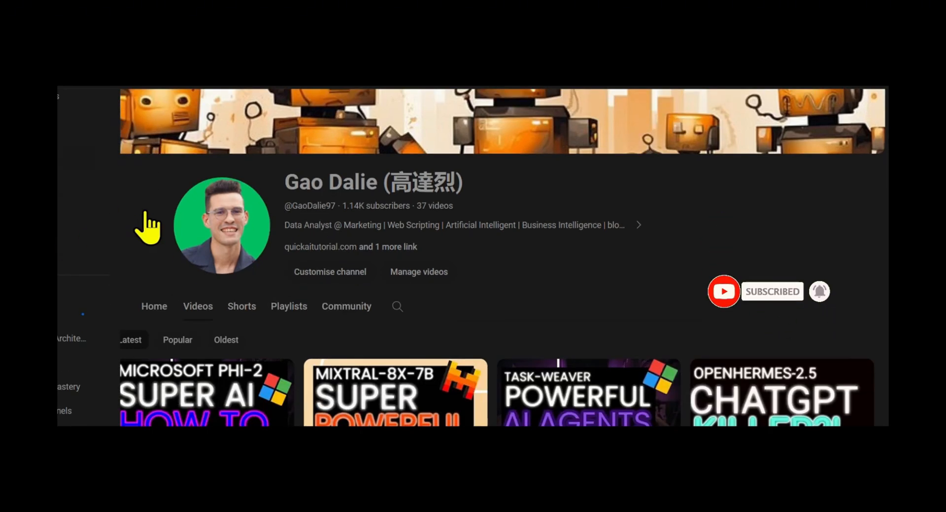
{"action": "scroll", "scroll_direction": "down", "scroll_amount": 3}
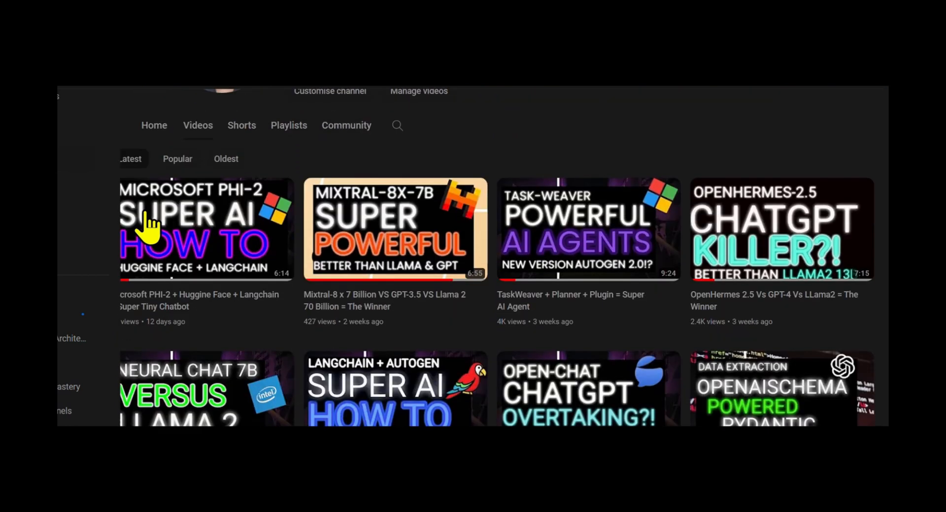
{"action": "scroll", "scroll_direction": "down", "scroll_amount": 3}
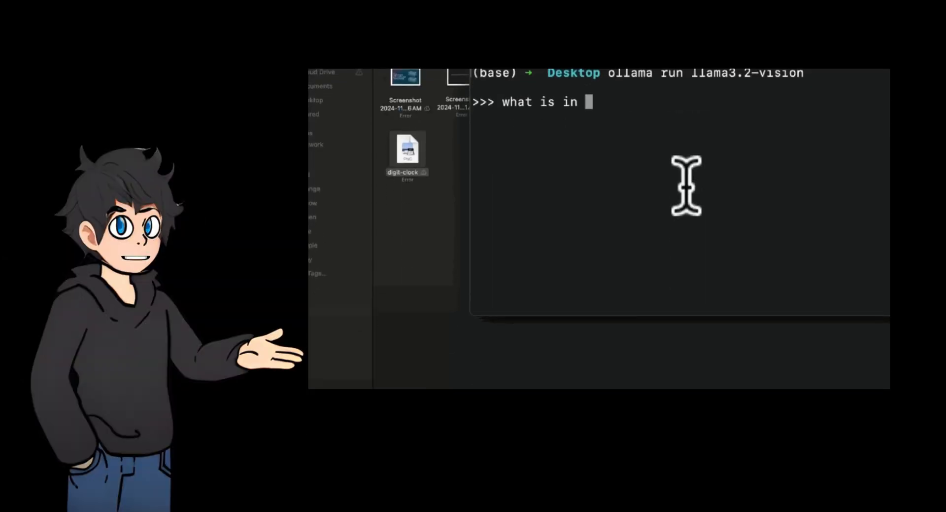
Complete the question 'what is in this image?' at the llama3.2-vision prompt
{"action": "type", "text": "this image?"}
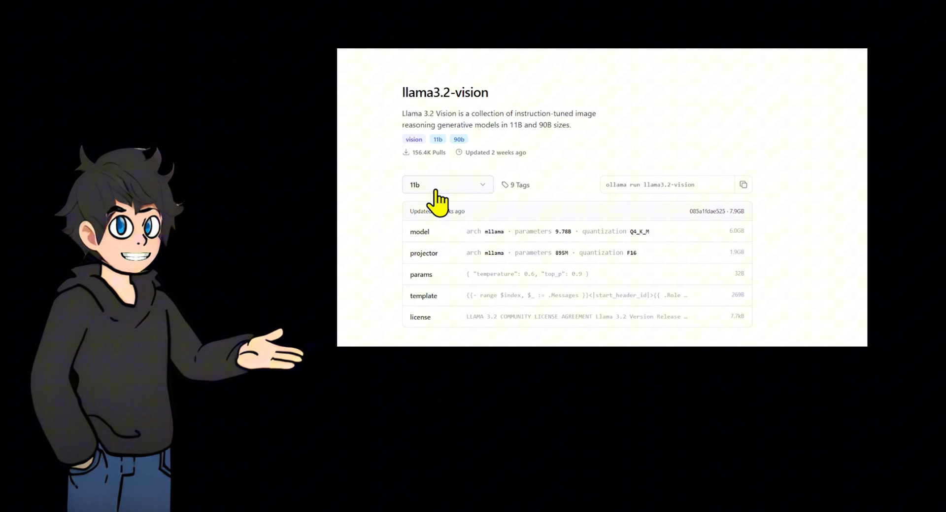
{"action": "left_click", "coordinate": [448, 185]}
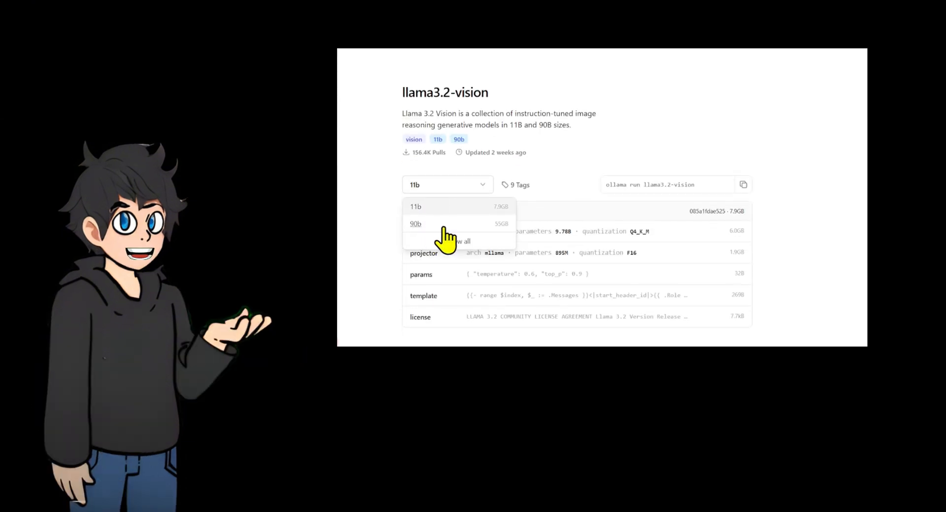
{"action": "left_click", "coordinate": [416, 223]}
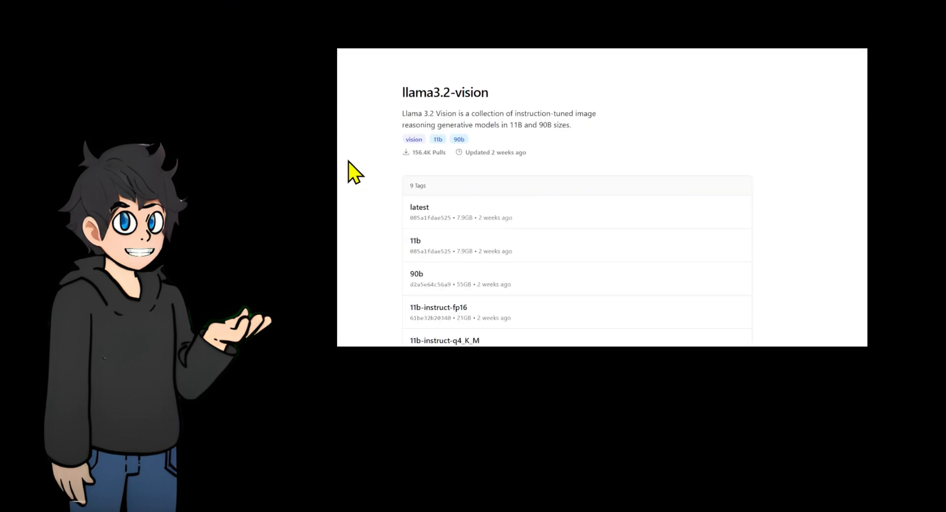
{"action": "scroll", "scroll_direction": "down", "scroll_amount": 3}
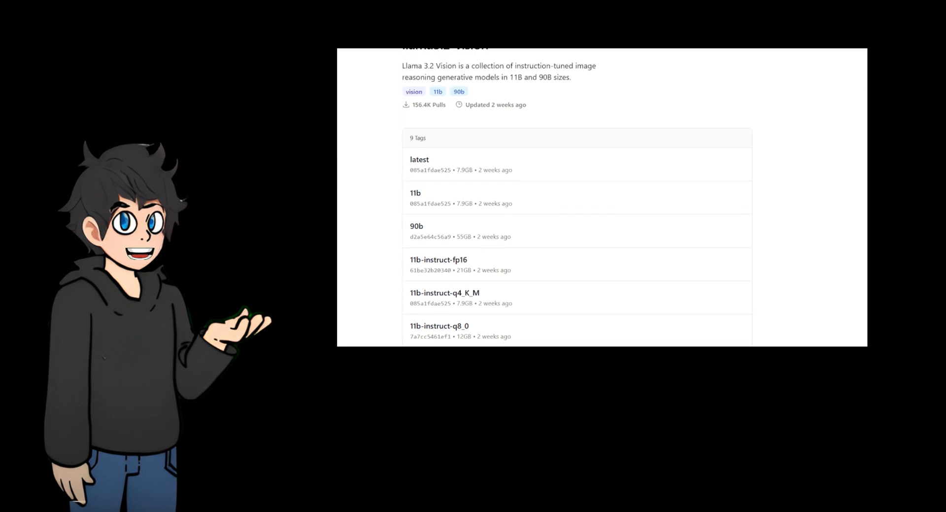
{"action": "scroll", "scroll_direction": "down", "scroll_amount": 3}
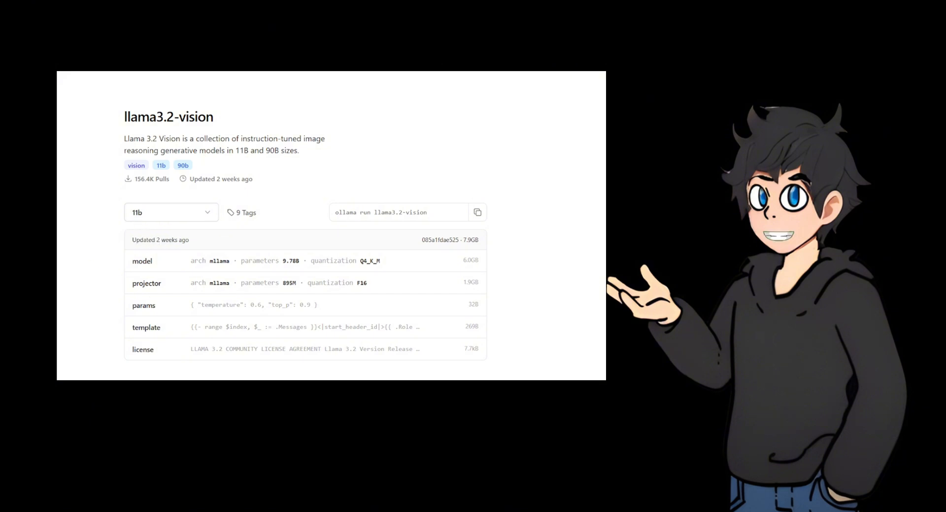
{"action": "left_click", "coordinate": [171, 212]}
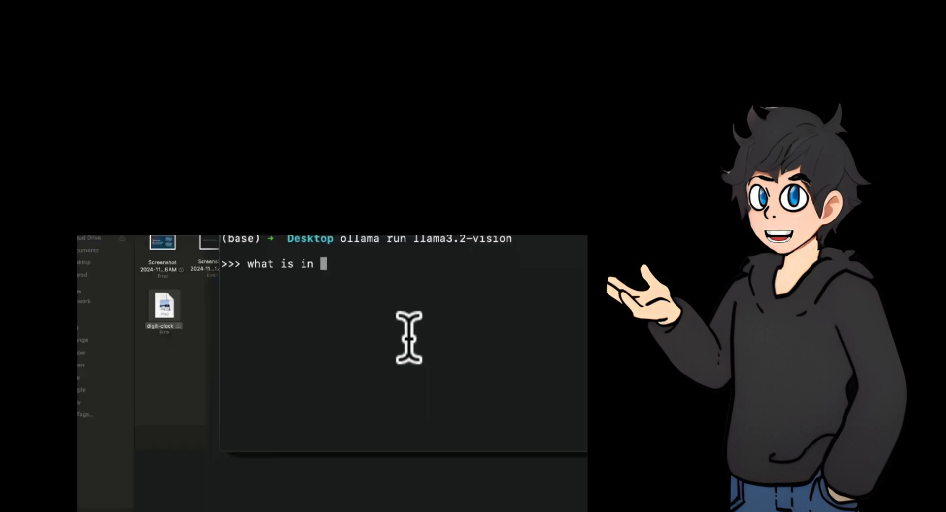
Finish entering 'what is in this image?' at the >>> prompt of llama3.2-vision
{"action": "type", "text": "this image?"}
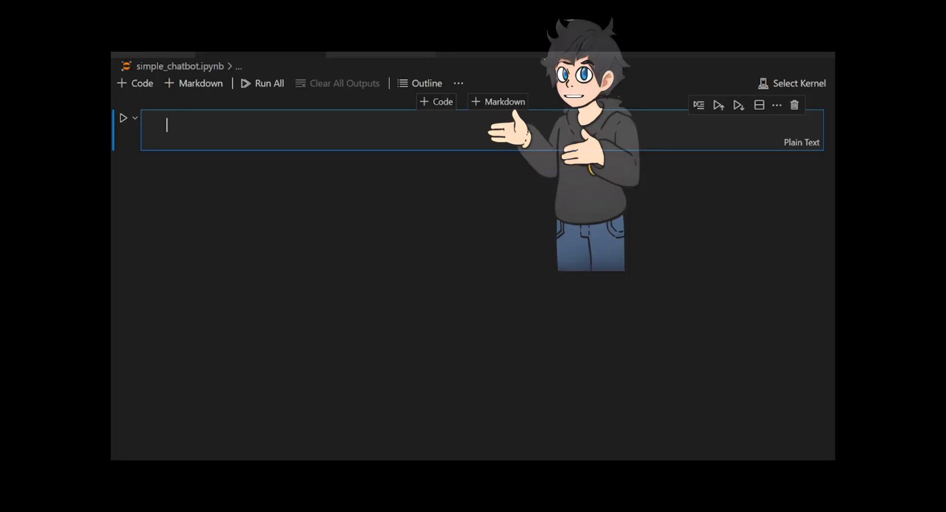
Write the cell '!pip install byaldi ollama pdf2image'
{"action": "type", "text": "!"}
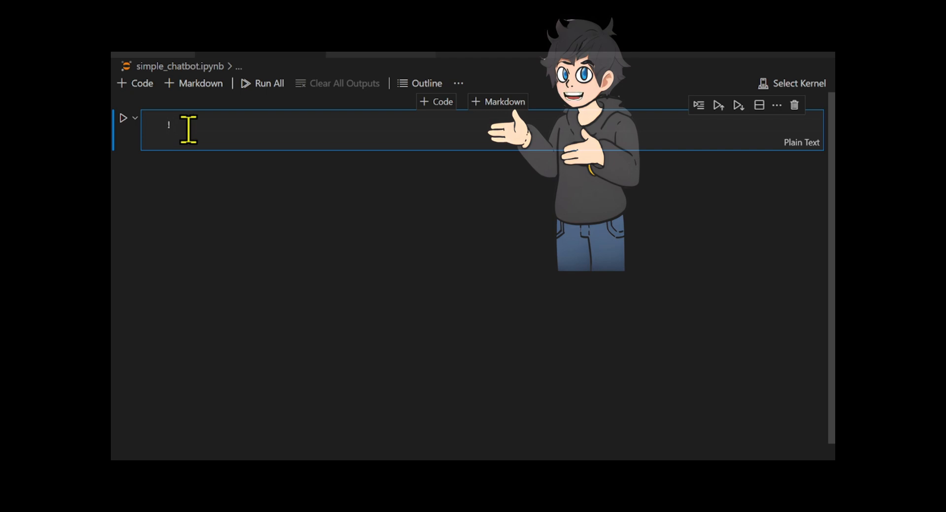
{"action": "type", "text": "pip install"}
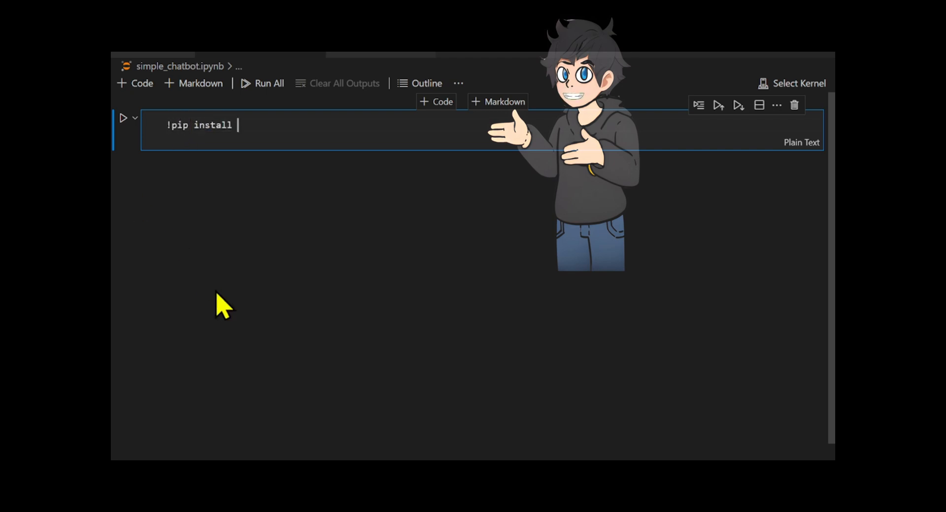
{"action": "type", "text": "byal"}
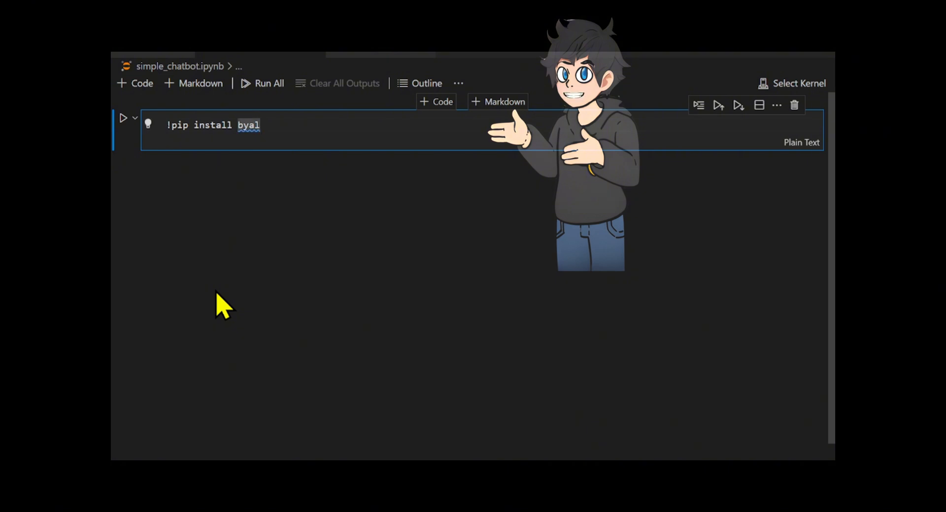
{"action": "type", "text": "di"}
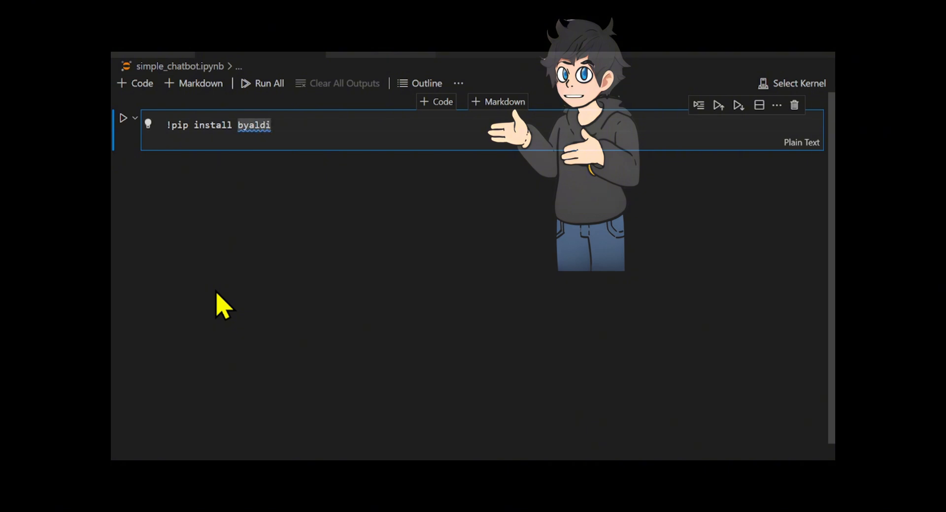
{"action": "type", "text": "ollama  pdf"}
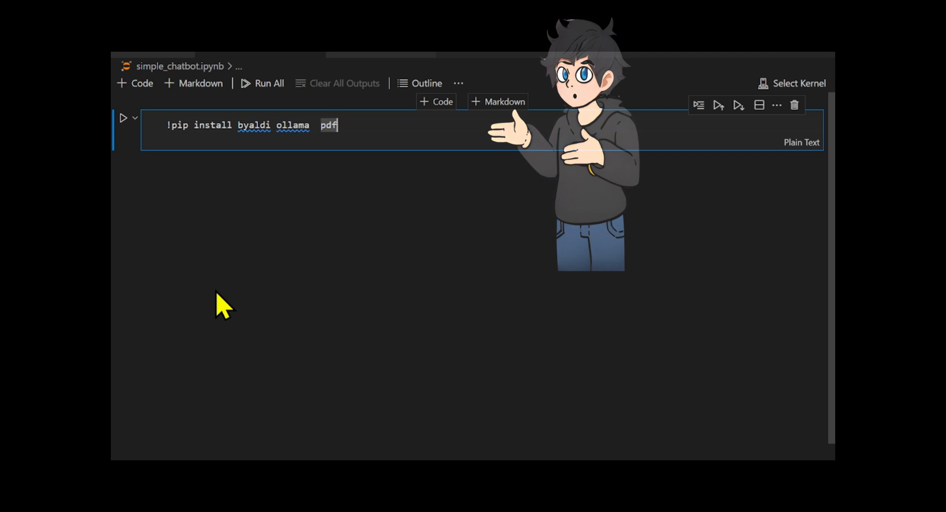
{"action": "type", "text": "2image"}
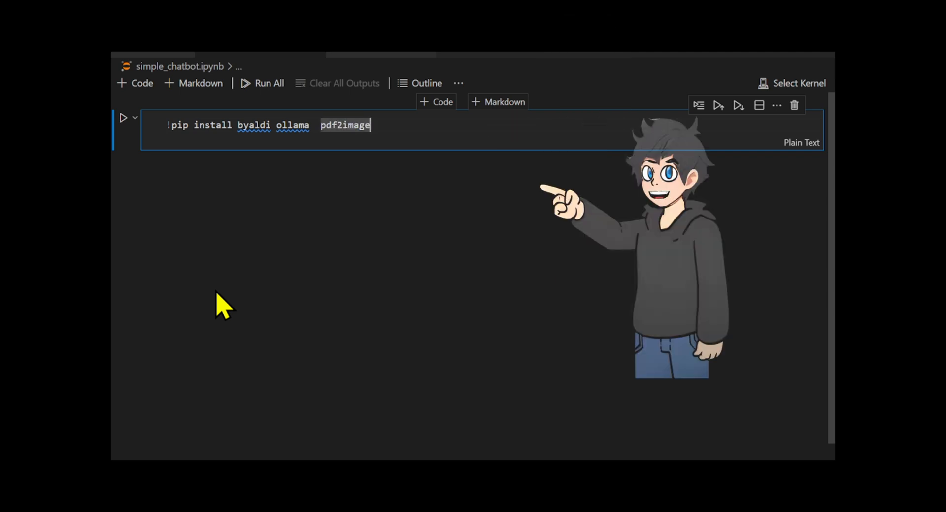
Add a new cell containing 'sudo apt install poppler-utils'
{"action": "left_click", "coordinate": [436, 102]}
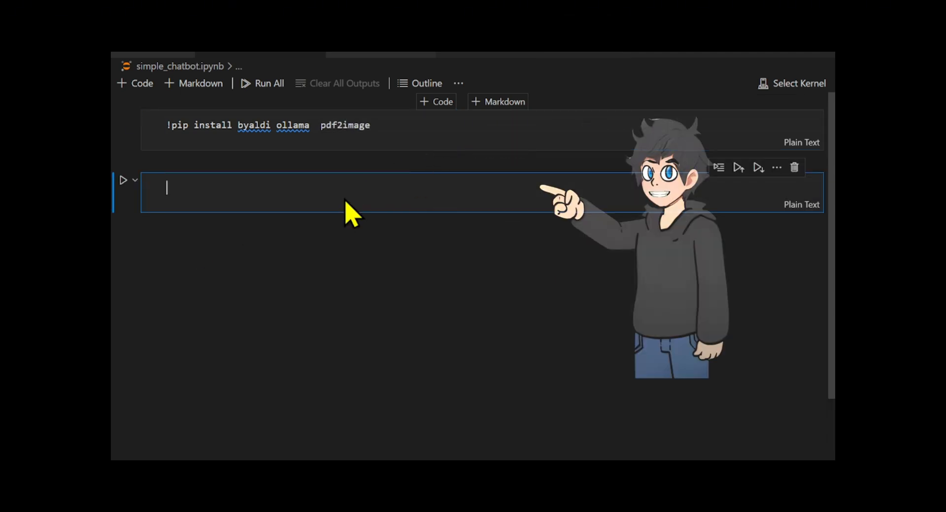
{"action": "type", "text": "sudo apt insta"}
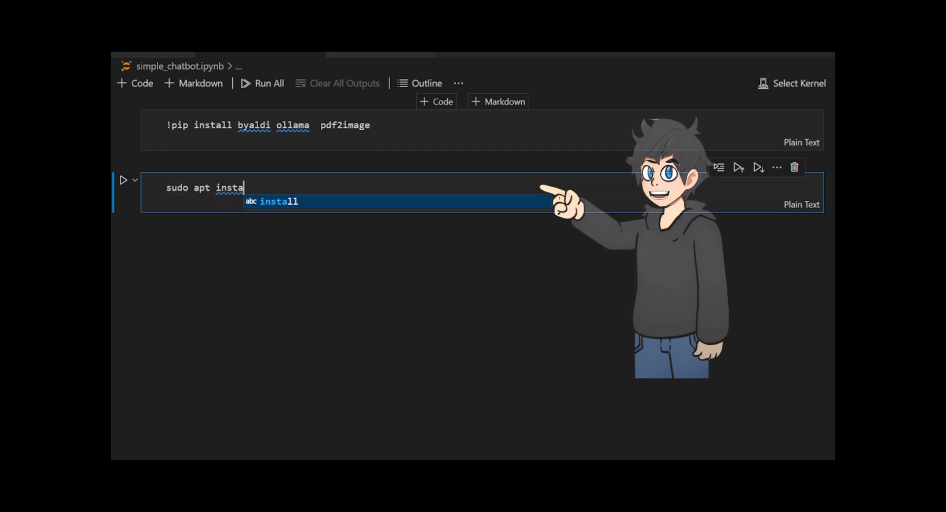
{"action": "key", "text": "Tab"}
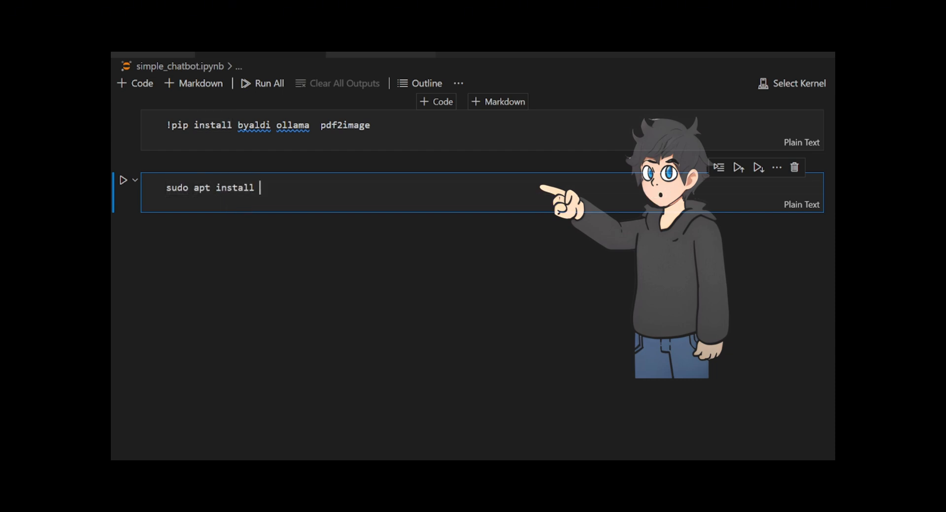
{"action": "type", "text": "poppler-"}
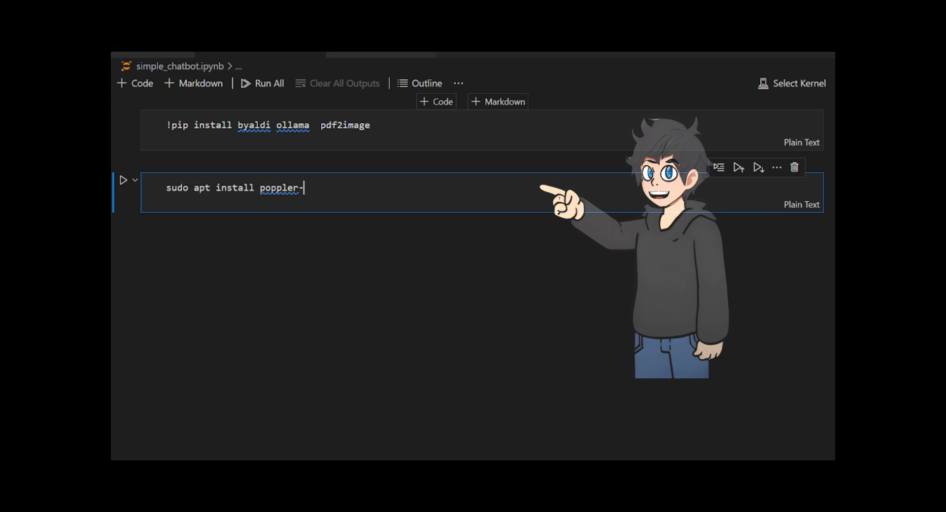
{"action": "type", "text": "utils"}
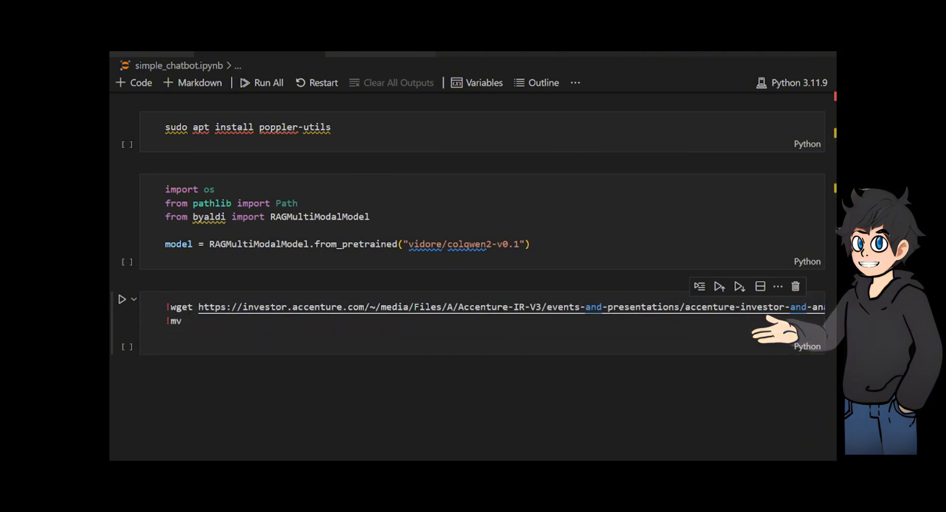
Rename the slides PDF to accenture_presentation.pdf and call model.index on /content/accenture_presentation.pdf
{"action": "type", "text": "accenture-investor-and-analyst-conference-cfo-slides.pdf accenture_presentation.pdf"}
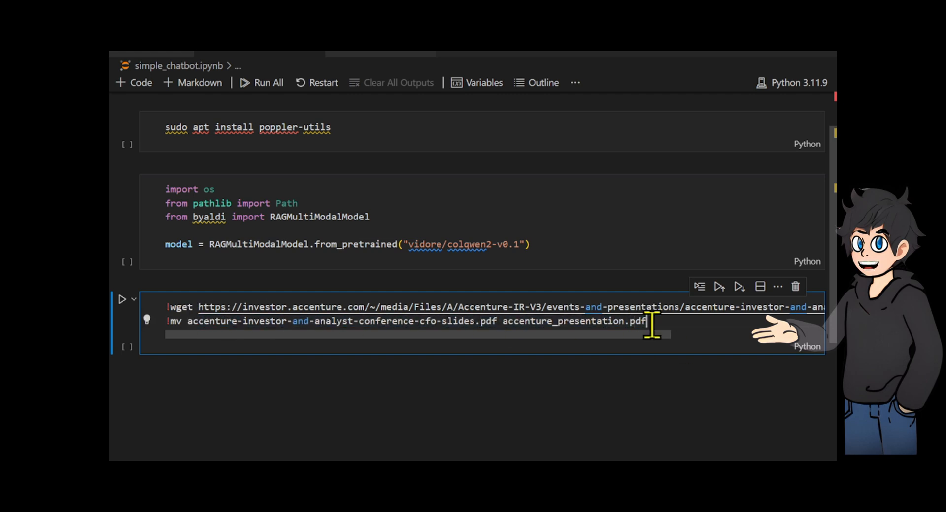
{"action": "type", "text": "index_name = \"accenture_index"}
{"action": "type", "text": "model"}
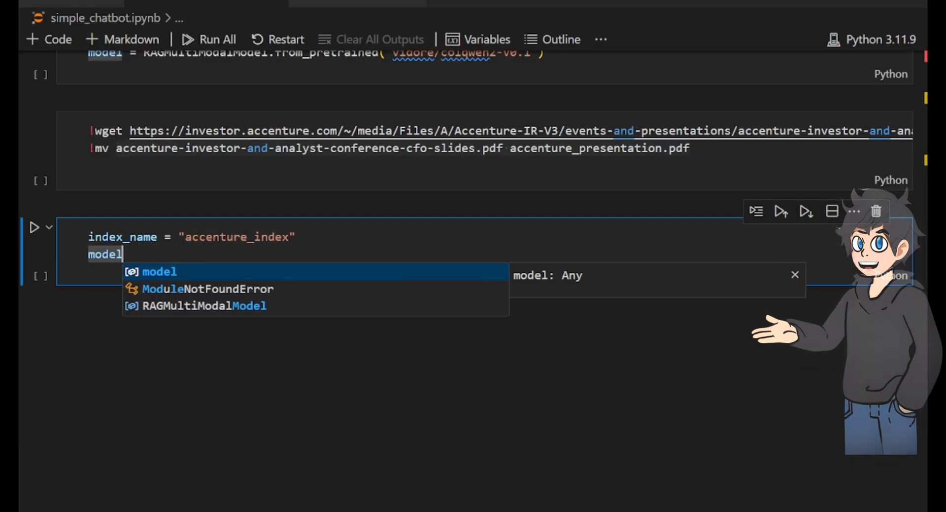
{"action": "type", "text": ".index(input_path)"}
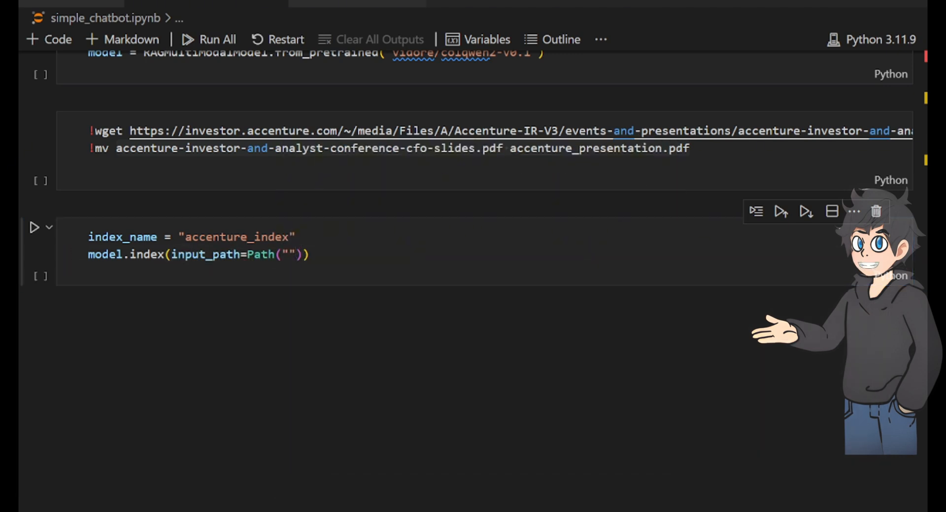
{"action": "type", "text": "/content/accenture_presentation.pdf"}
{"action": "type", "text": "query = \"What is approxima"}
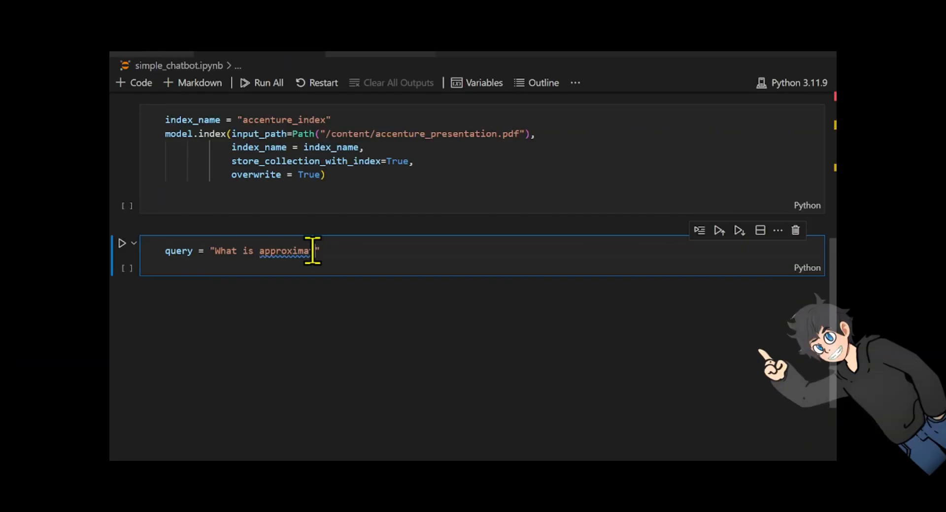
Write the 85% FY22 Canada revenue query with a results print loop, then model.search(query, k=5)
{"action": "type", "text": "ely 85% of FY22 revenue in Canada?"}
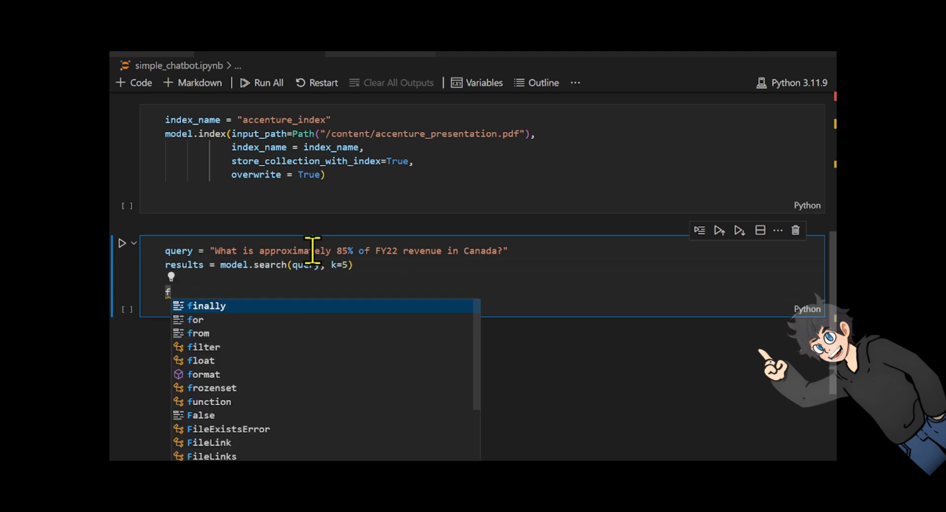
{"action": "type", "text": "print(f\"Search results for\""}
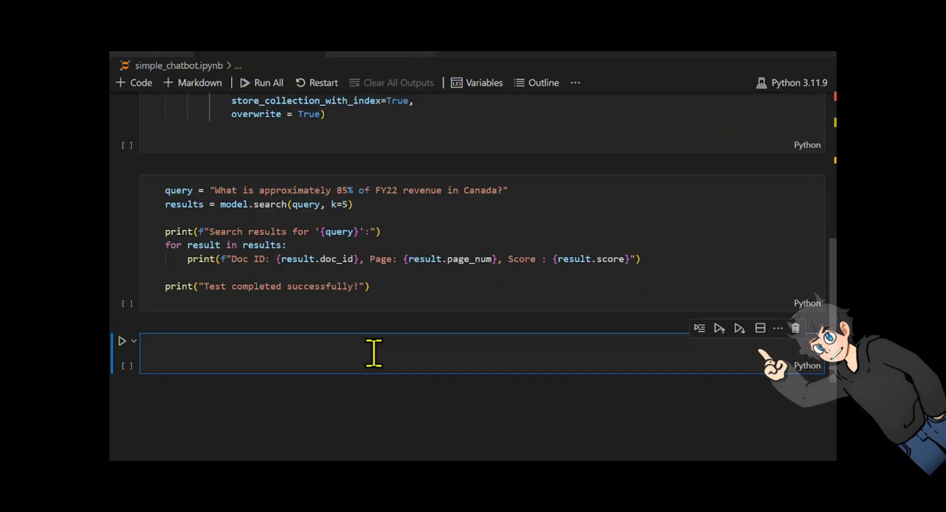
{"action": "type", "text": "model.search(query, k=5"}
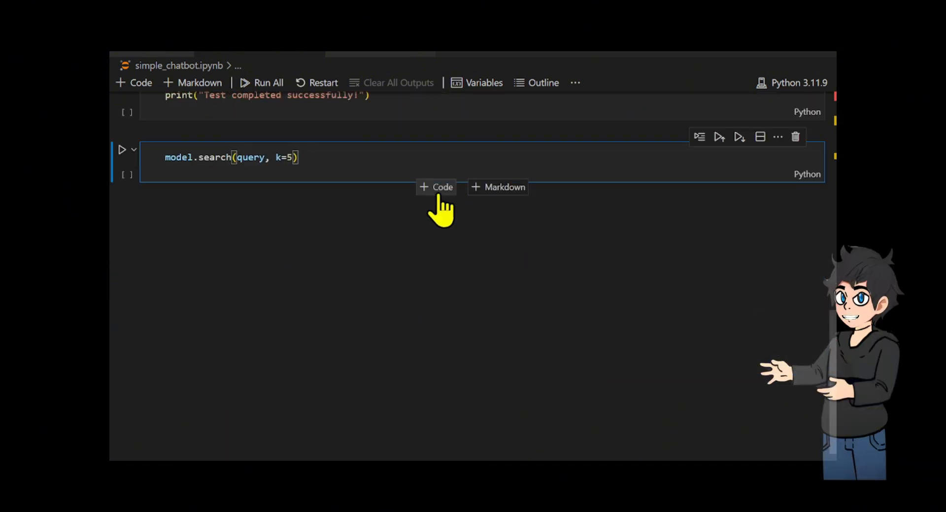
Add a code cell commenting that the stored collection provides base64 page images
{"action": "left_click", "coordinate": [435, 187]}
{"action": "type", "text": "model.search(query, k="}
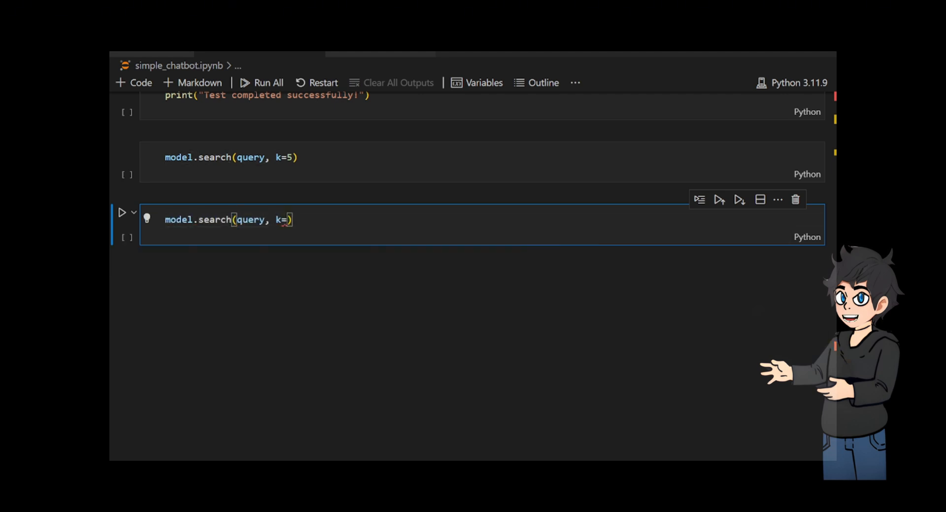
{"action": "type", "text": "# Since"}
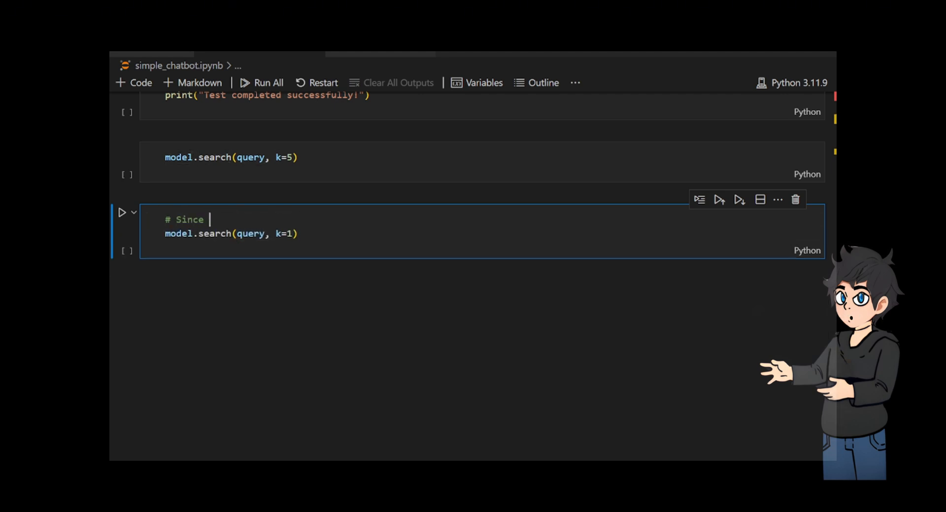
{"action": "type", "text": "we stored the collection slong with the index we"}
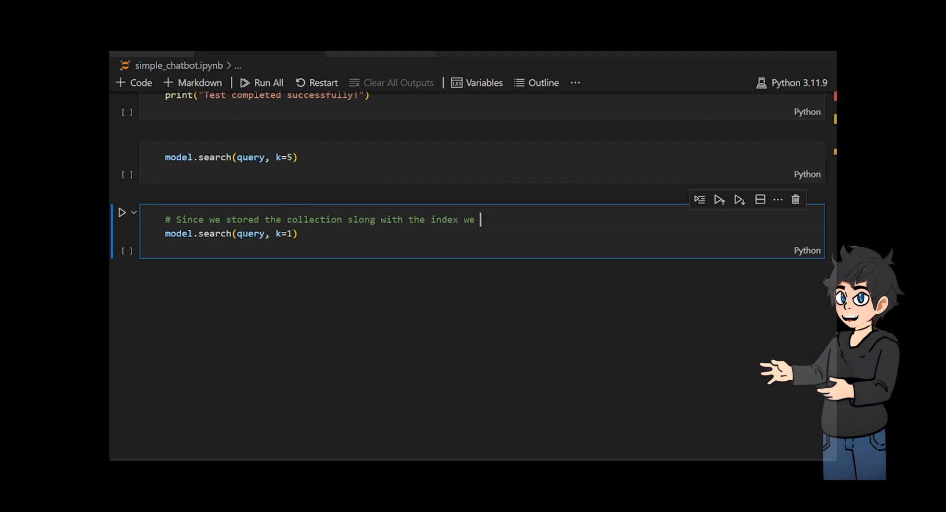
{"action": "type", "text": "have the base64 images of all PDF pages as well"}
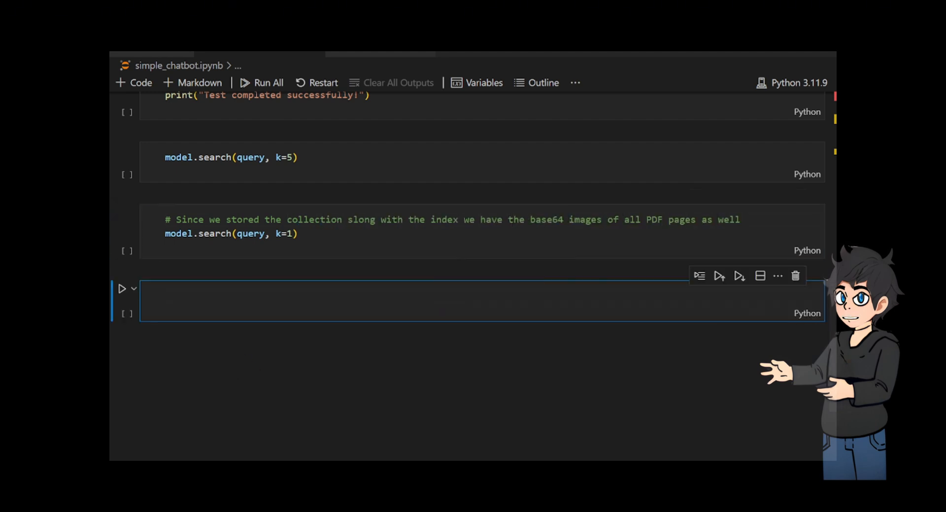
Store the top search result's base64 image: returned_page = model.search(query,k=1)[0].base64
{"action": "type", "text": "returned_page = model.se"}
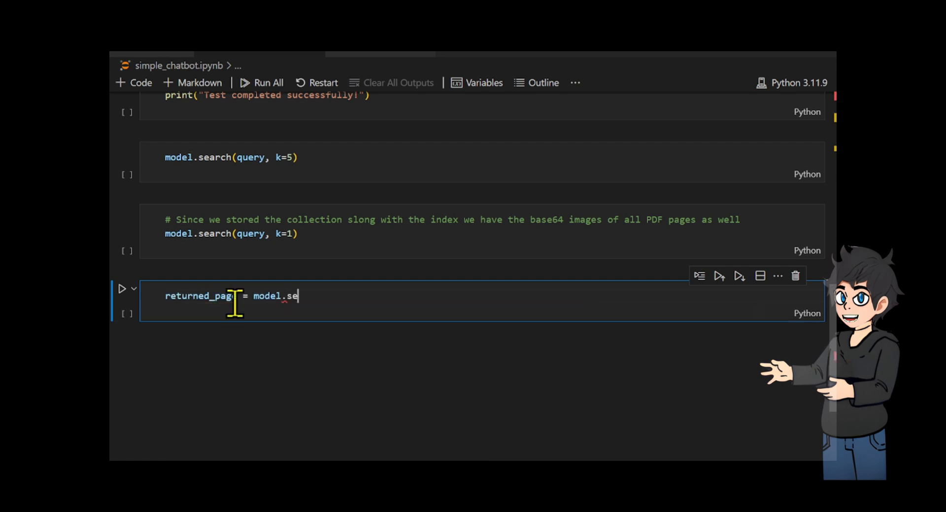
{"action": "type", "text": "arch(query,k=1)[0]"}
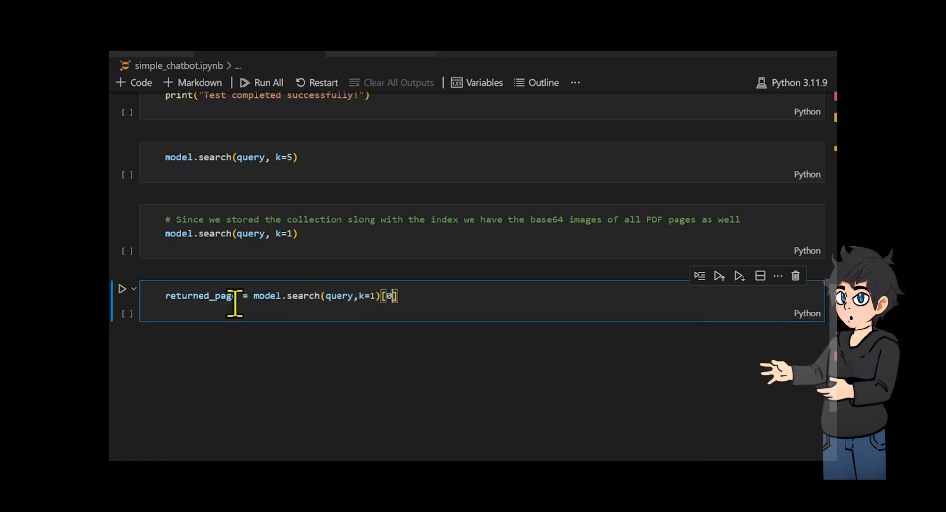
{"action": "type", "text": ".base64"}
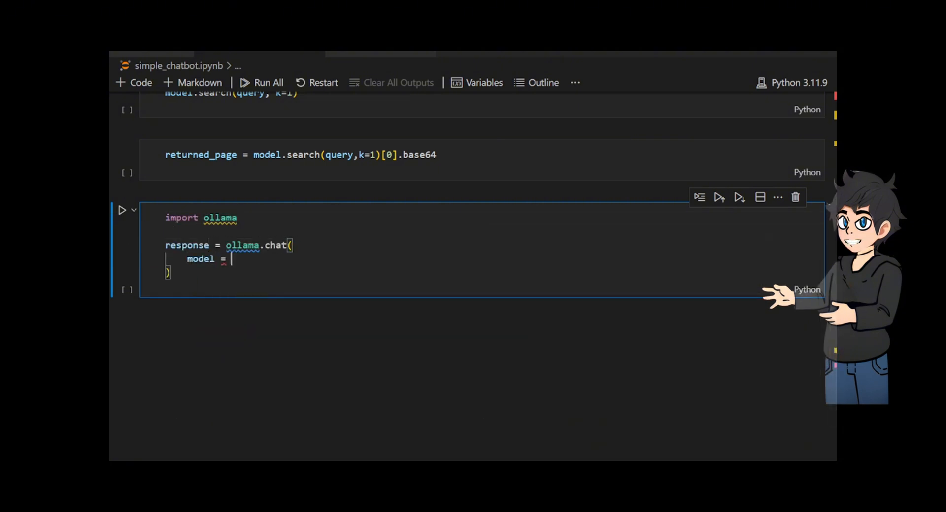
Write the ollama.chat call sending query and returned_page to the llama3.2-vision model
{"action": "type", "text": "\"llama\""}
{"action": "type", "text": "messages"}
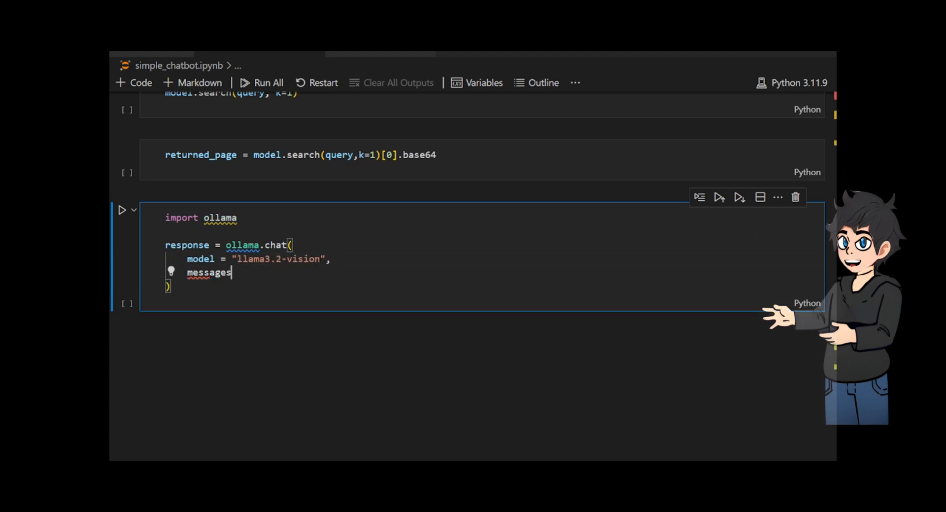
{"action": "type", "text": "= ["}
{"action": "type", "text": "\"content\" :"}
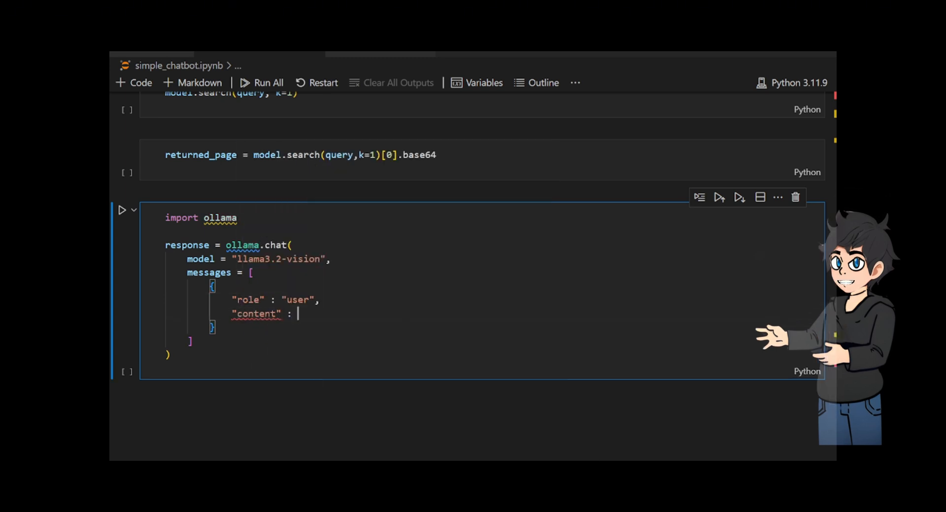
{"action": "type", "text": "query,"}
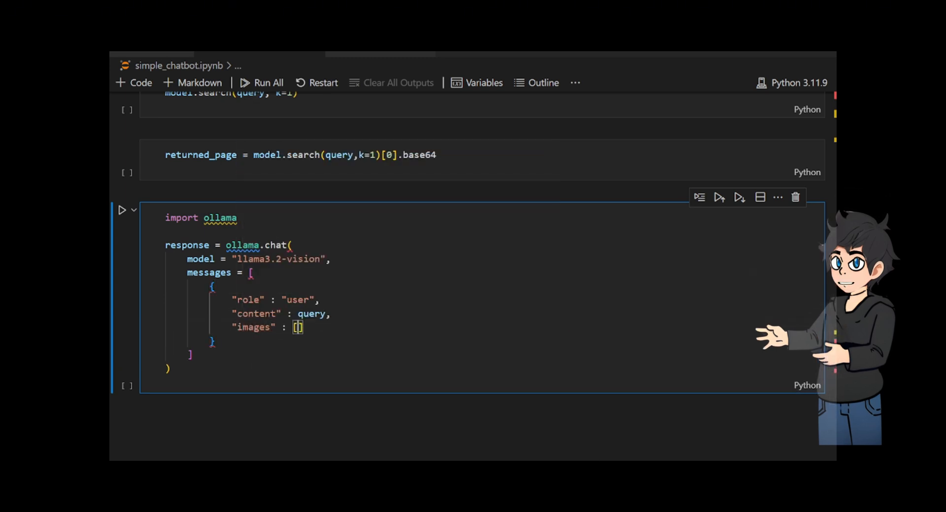
{"action": "type", "text": "returned_page"}
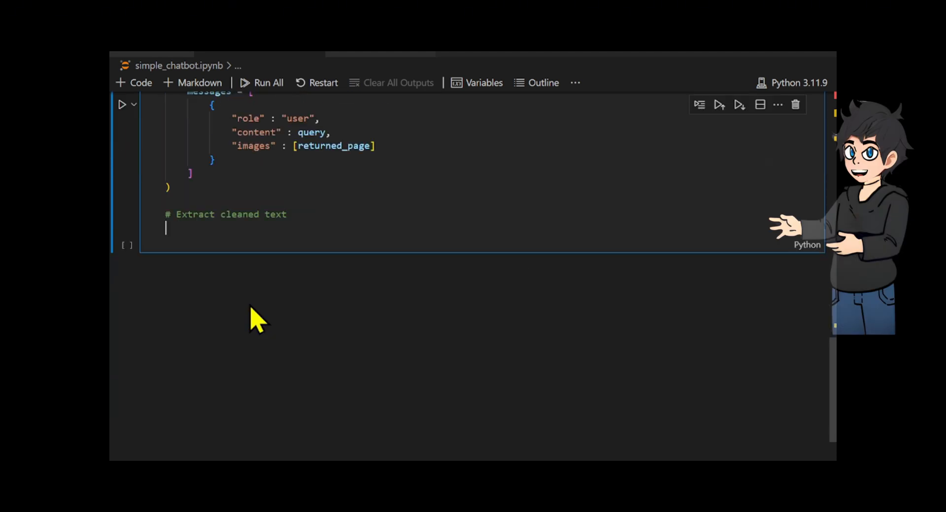
Extract the reply text as cleaned_text = response['message']['content'].strip
{"action": "type", "text": "cleaned_text ="}
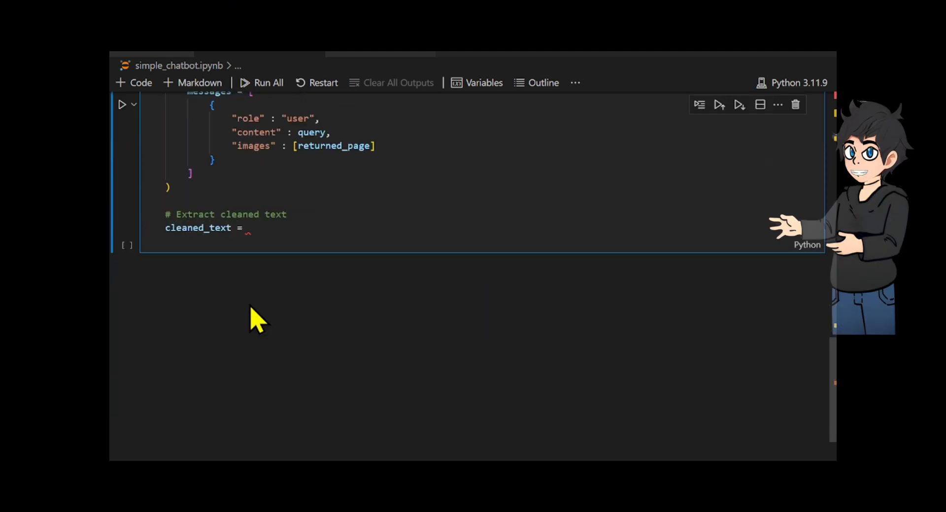
{"action": "type", "text": "response['message'][]"}
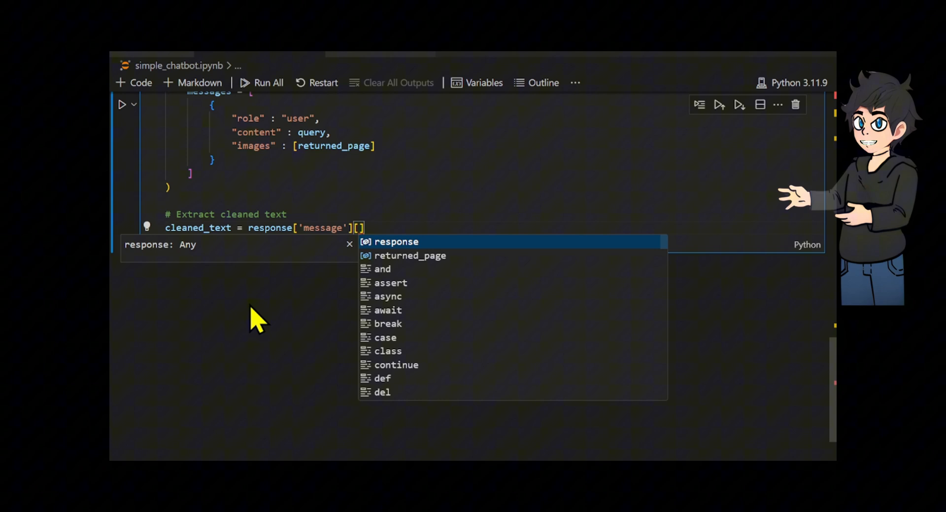
{"action": "type", "text": "['content'].strip"}
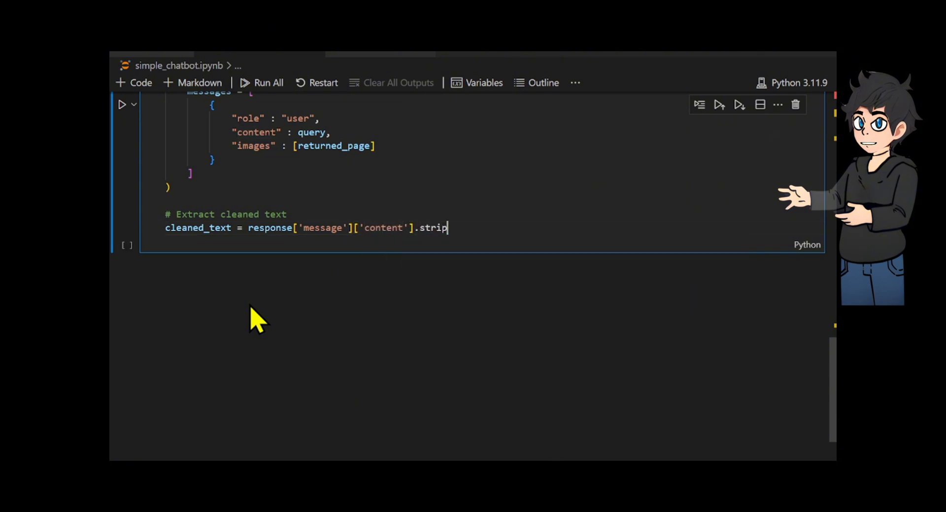